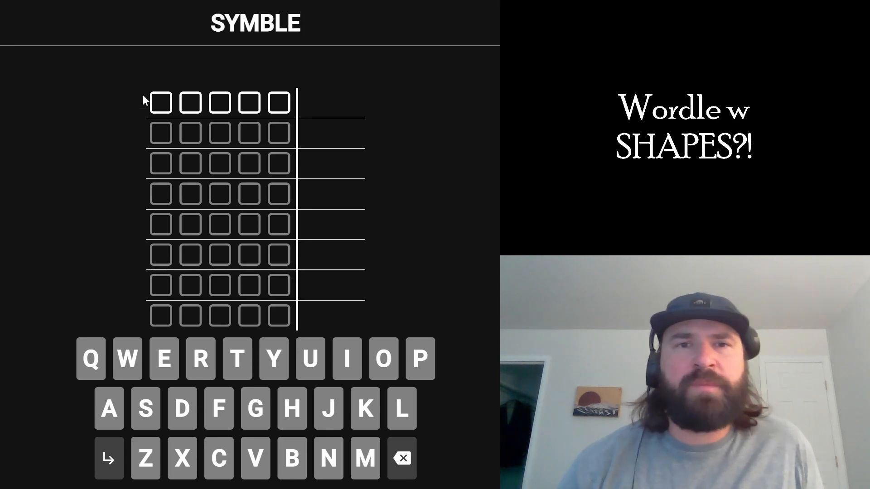
{"action": "mouse_move", "coordinate": [340, 112]}
{"action": "type", "text": "LATER"}
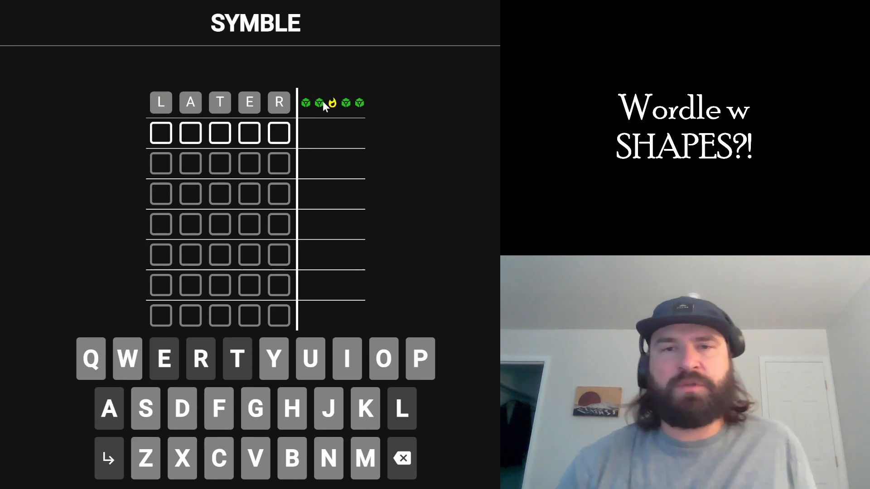
{"action": "mouse_move", "coordinate": [350, 115]}
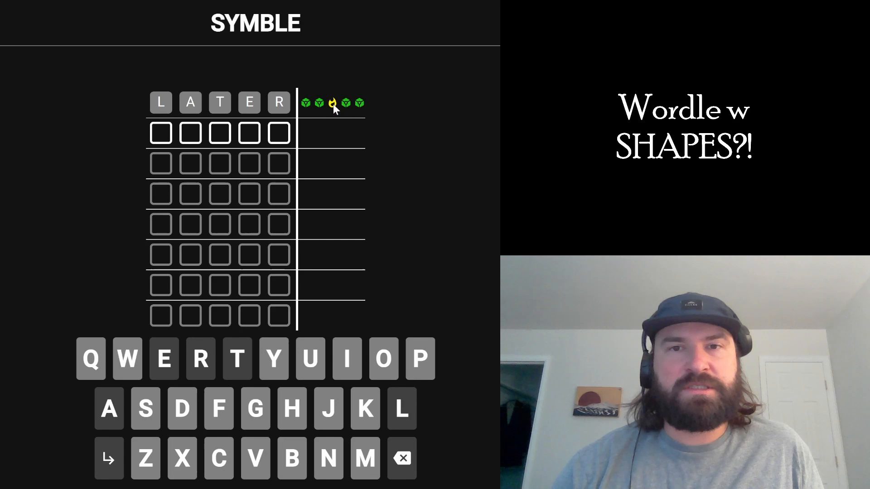
{"action": "mouse_move", "coordinate": [337, 110]}
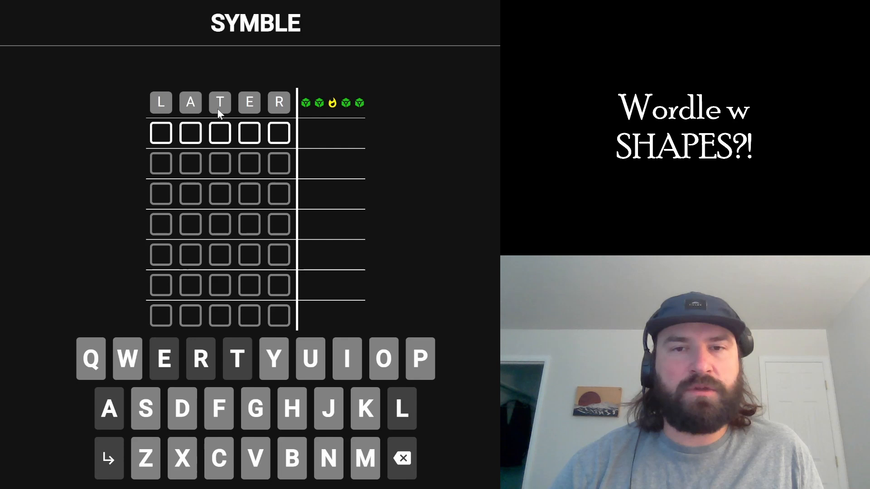
{"action": "mouse_move", "coordinate": [330, 114]}
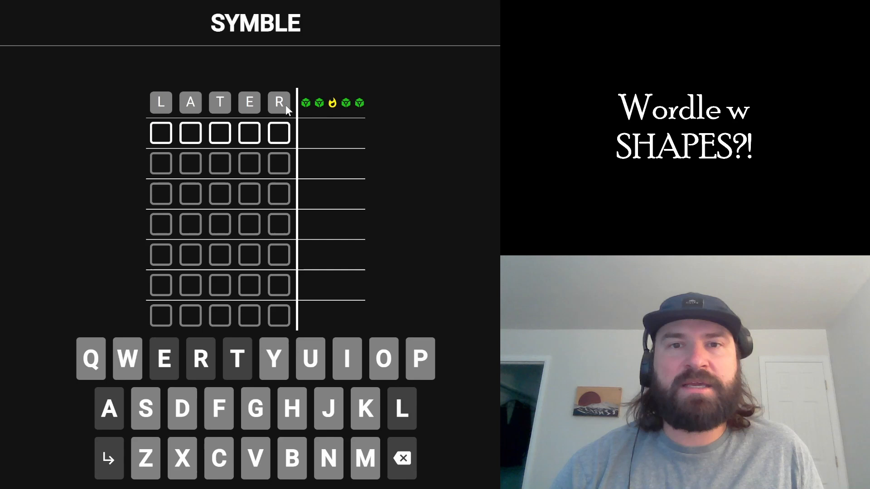
{"action": "mouse_move", "coordinate": [334, 111]}
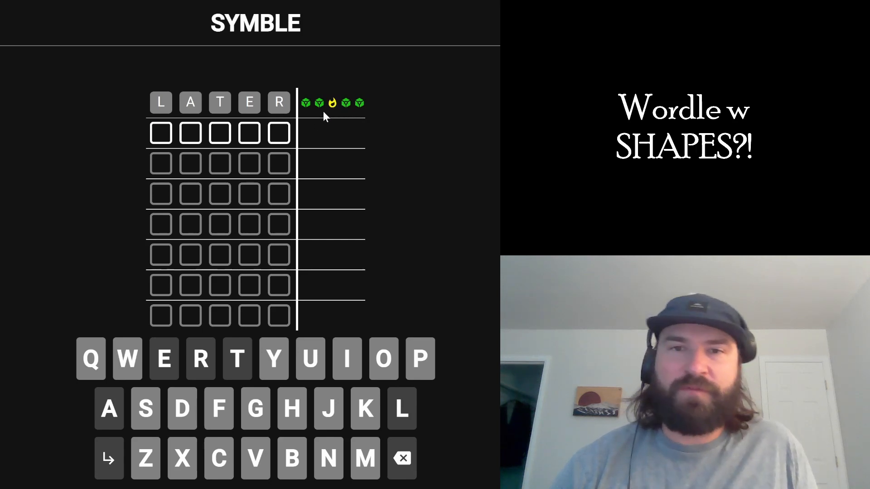
{"action": "mouse_move", "coordinate": [405, 138]}
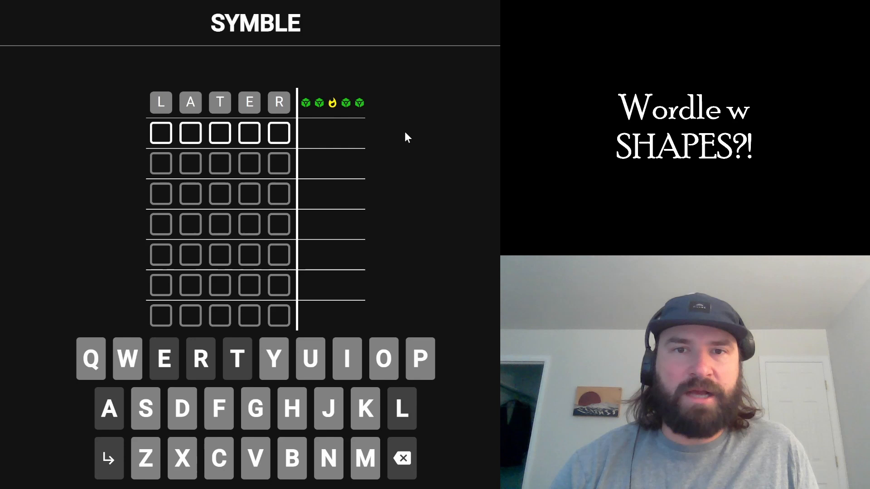
{"action": "mouse_move", "coordinate": [338, 105]}
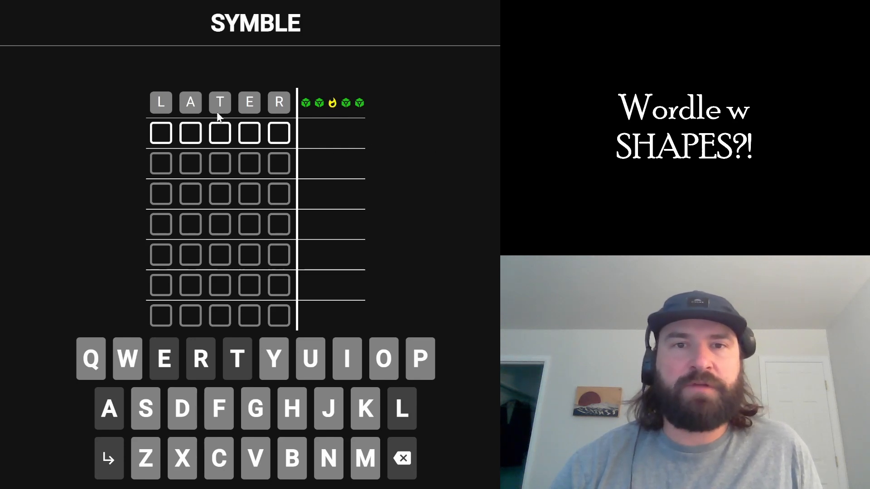
{"action": "mouse_move", "coordinate": [247, 114]}
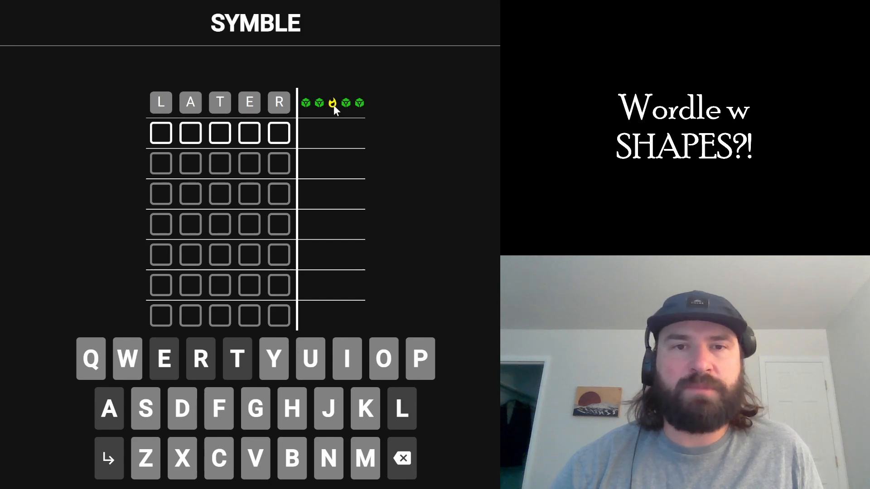
{"action": "mouse_move", "coordinate": [192, 114]}
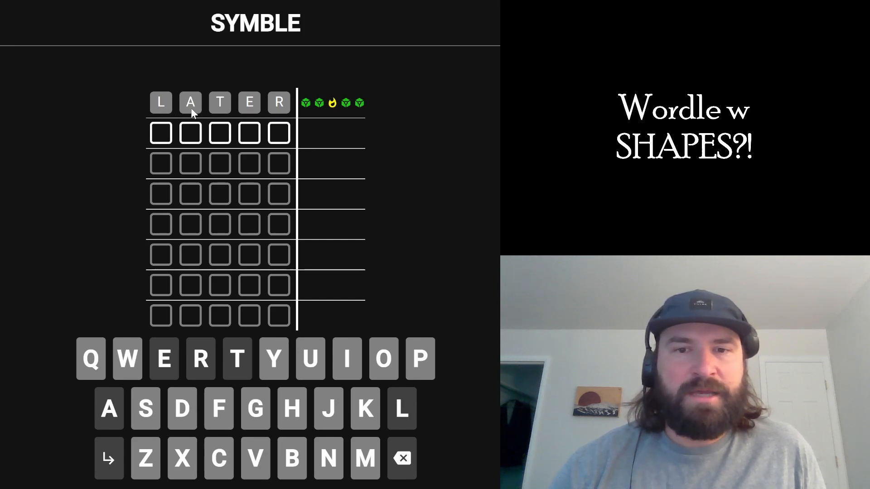
{"action": "mouse_move", "coordinate": [465, 148]}
{"action": "type", "text": "SNACK"}
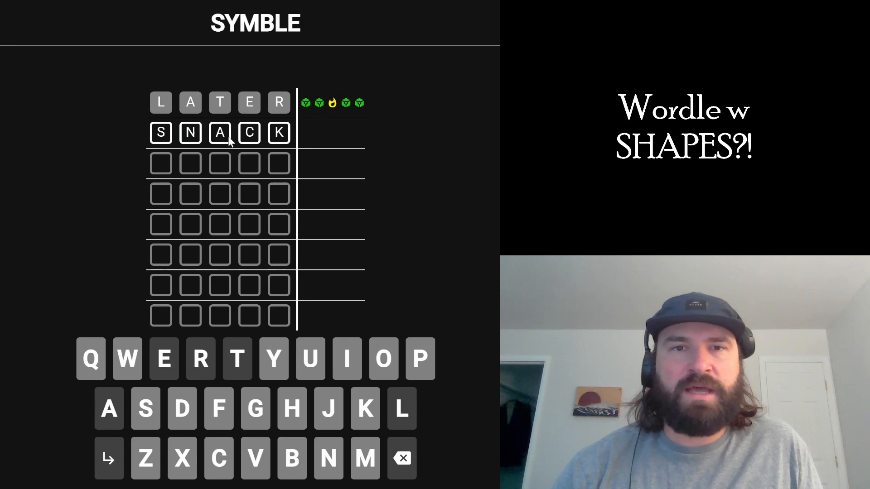
{"action": "mouse_move", "coordinate": [390, 90]}
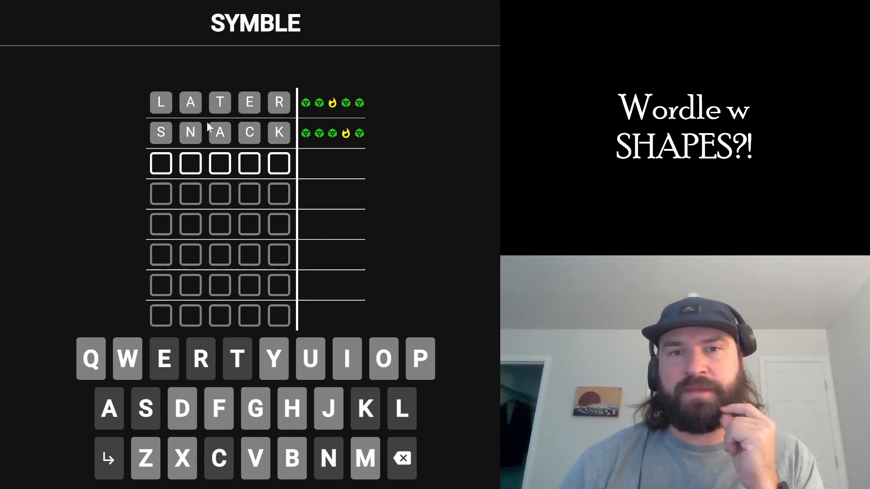
{"action": "mouse_move", "coordinate": [254, 145]}
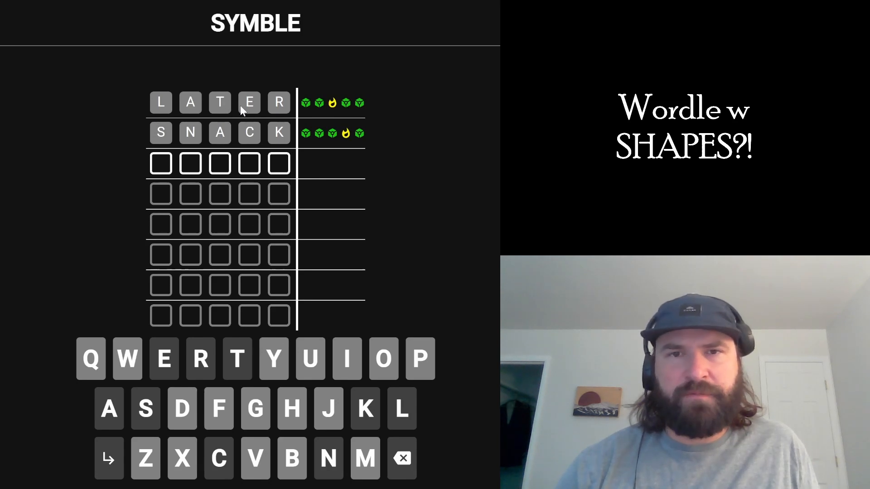
{"action": "mouse_move", "coordinate": [285, 141]}
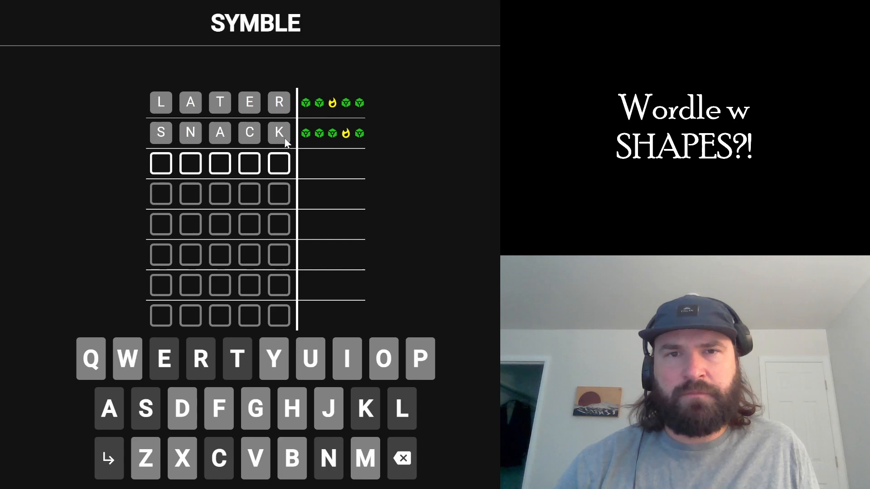
{"action": "mouse_move", "coordinate": [238, 110]}
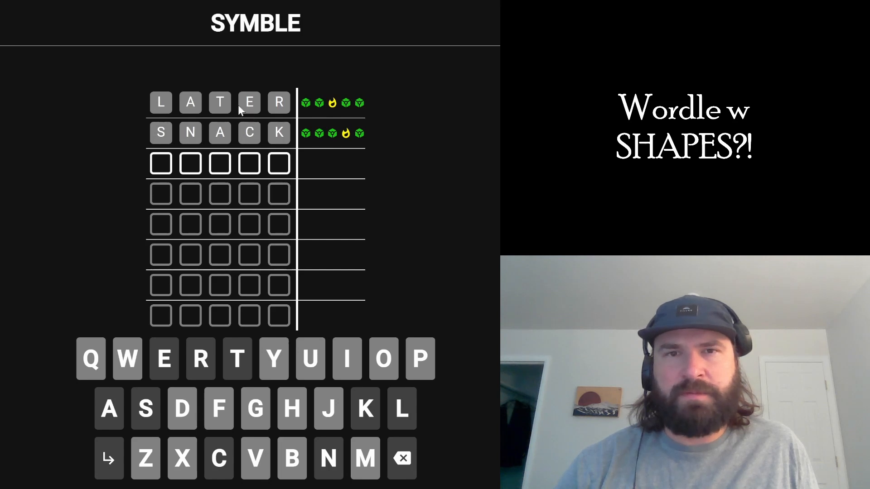
{"action": "mouse_move", "coordinate": [407, 192]}
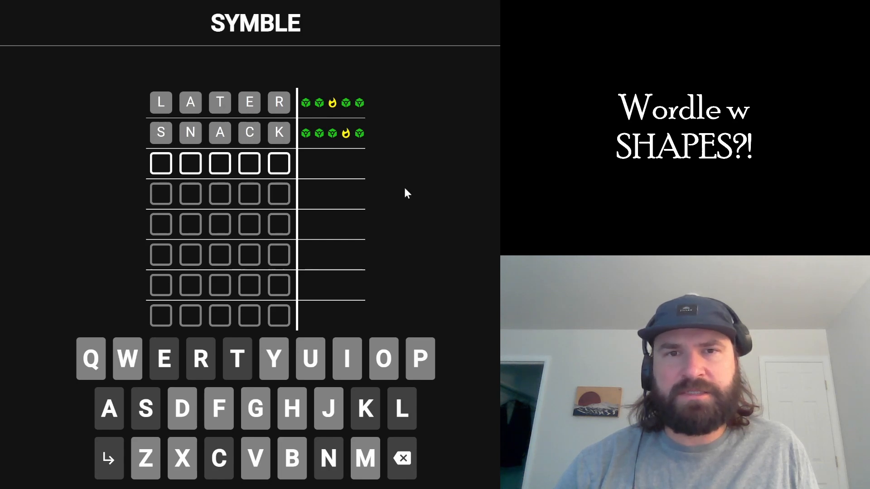
{"action": "mouse_move", "coordinate": [490, 218]}
{"action": "type", "text": "SPEND"}
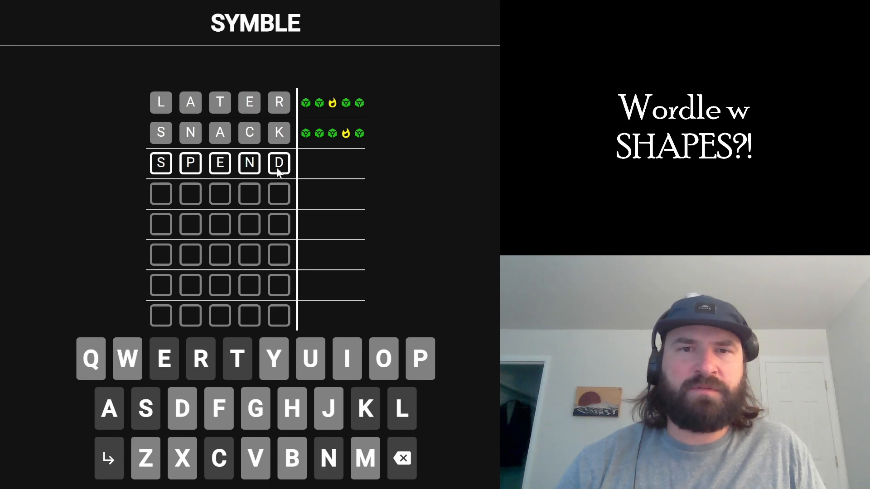
{"action": "mouse_move", "coordinate": [248, 105]}
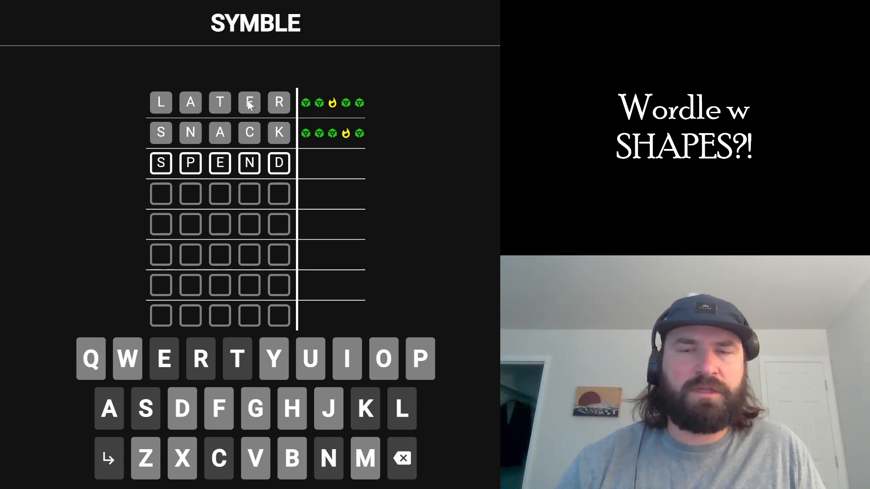
{"action": "mouse_move", "coordinate": [250, 169]}
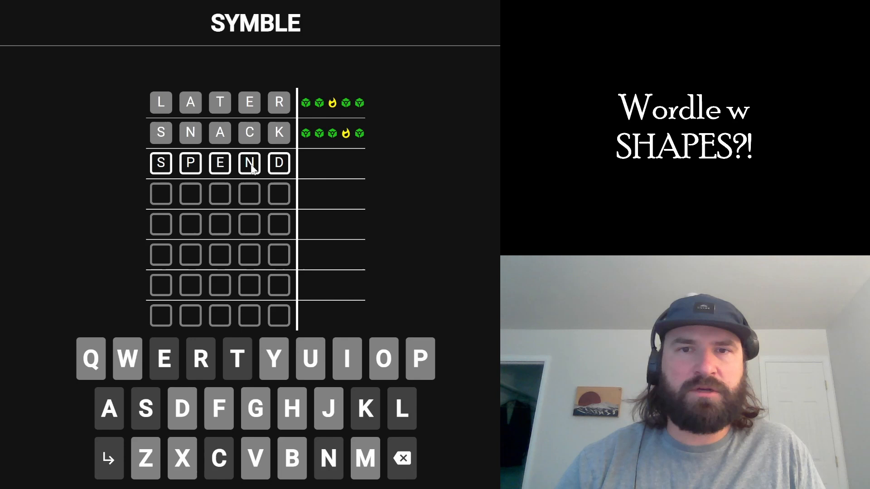
{"action": "mouse_move", "coordinate": [338, 128]}
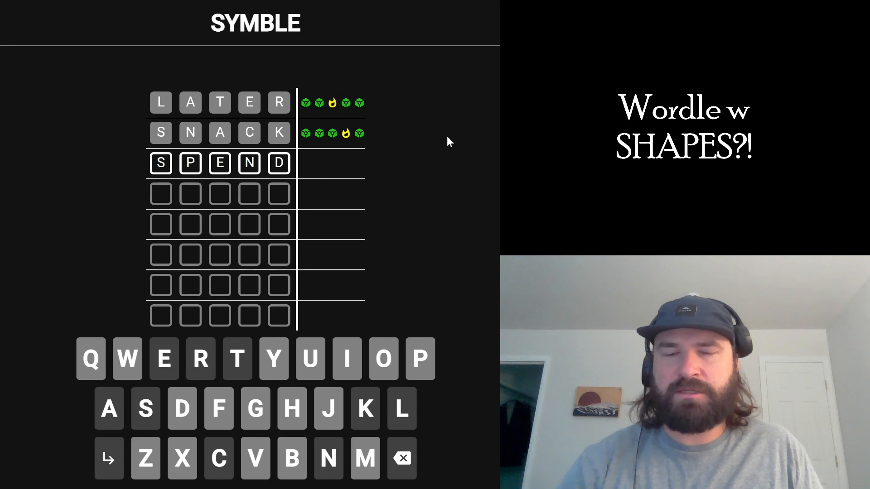
Submit SPEND as the third guess and receive its shape clues
{"action": "key", "text": "Return"}
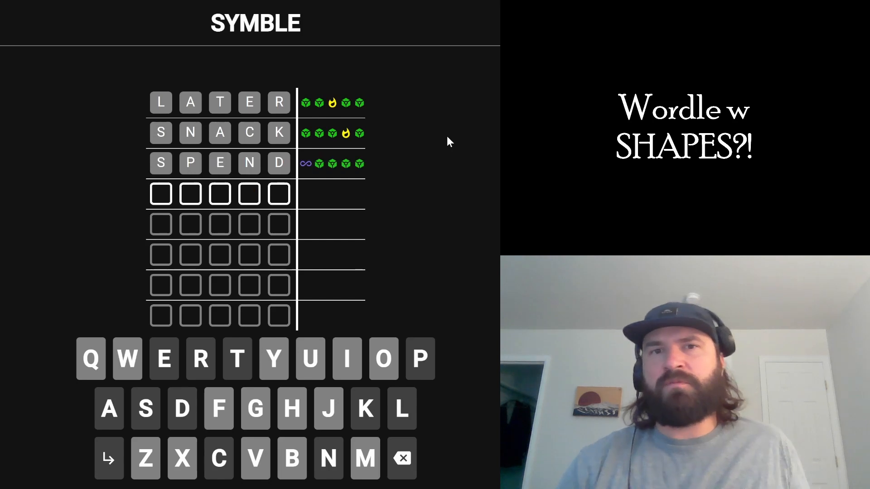
{"action": "mouse_move", "coordinate": [308, 173]}
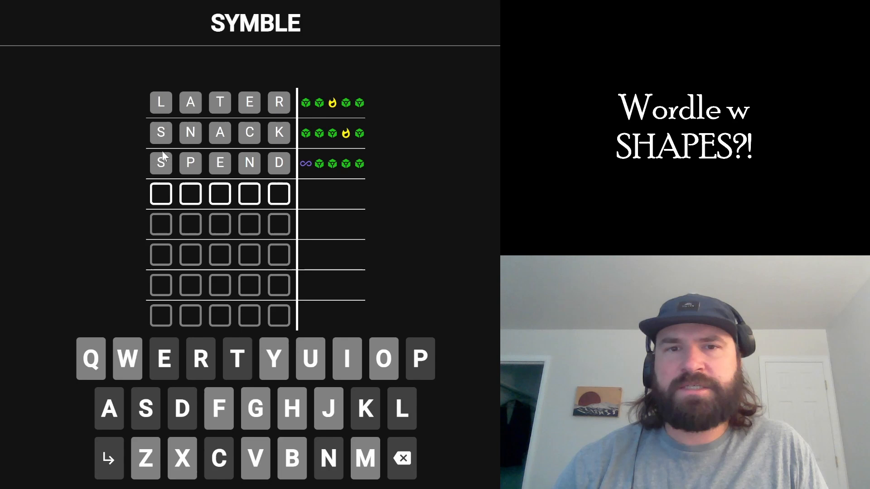
{"action": "mouse_move", "coordinate": [333, 108]}
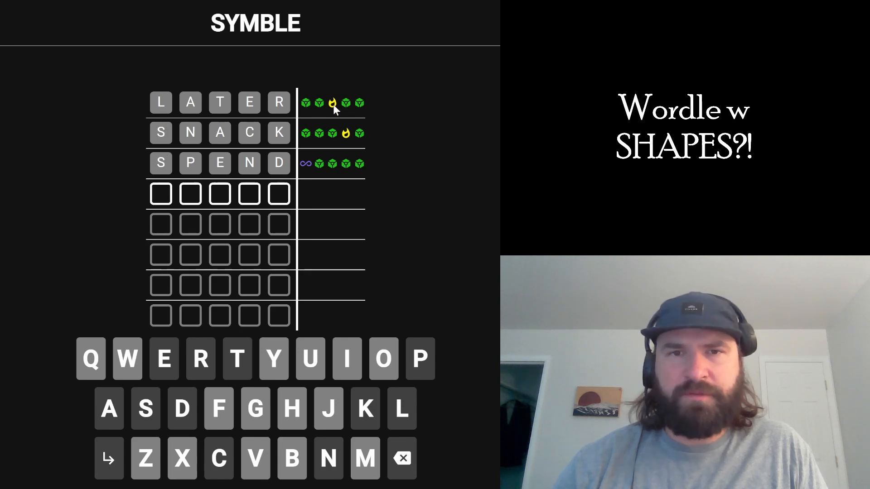
{"action": "mouse_move", "coordinate": [339, 115]}
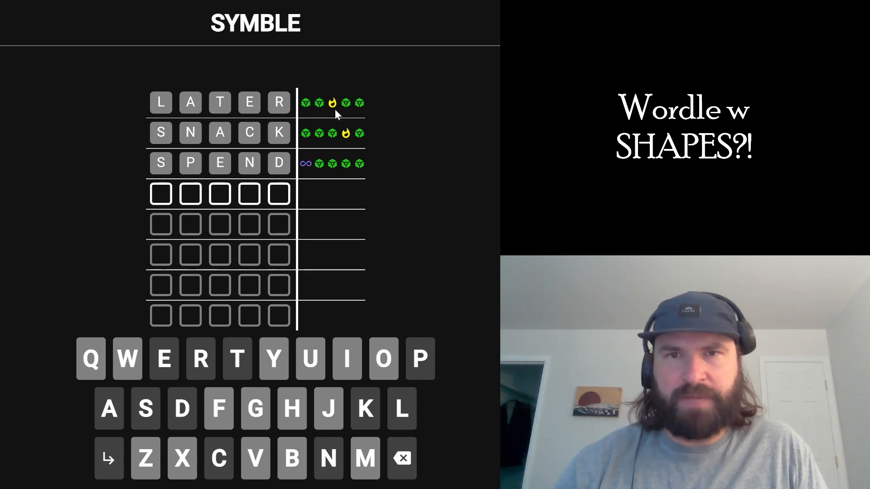
{"action": "mouse_move", "coordinate": [250, 142]}
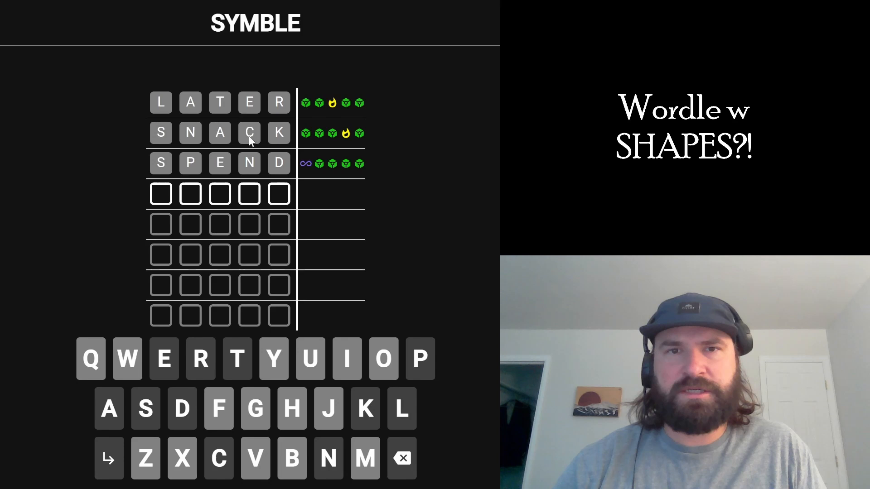
{"action": "mouse_move", "coordinate": [330, 106]}
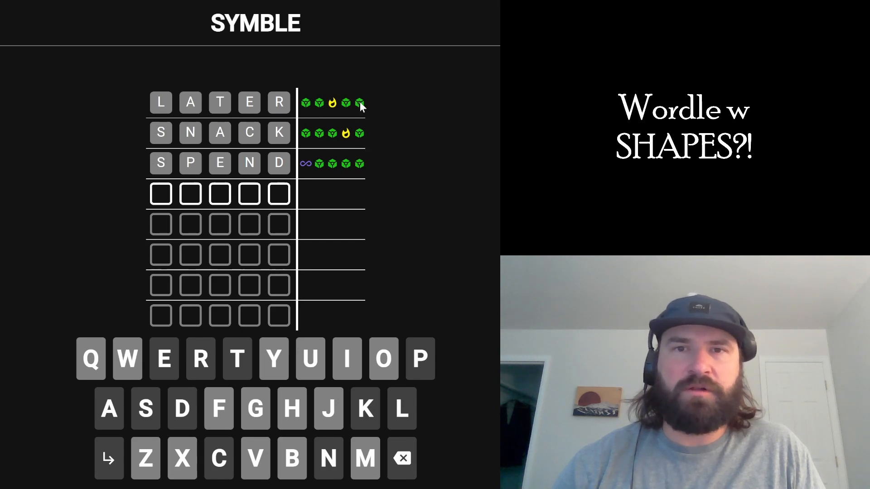
{"action": "mouse_move", "coordinate": [384, 173]}
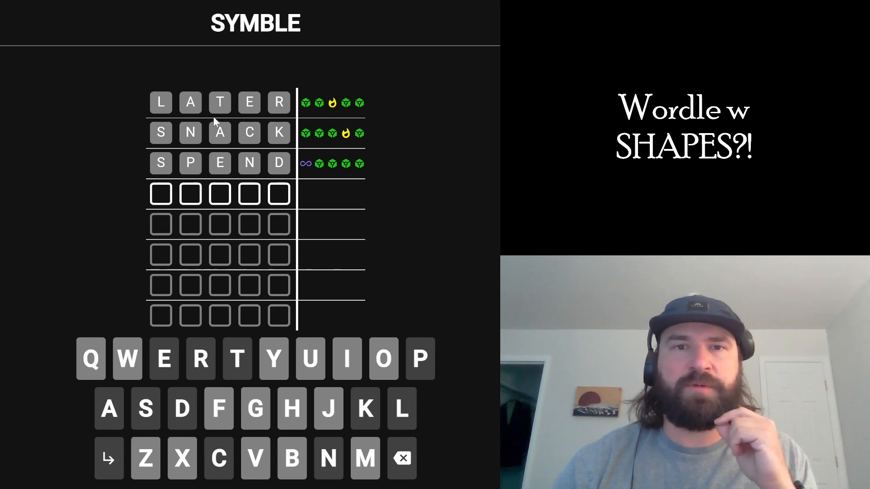
{"action": "mouse_move", "coordinate": [221, 104]}
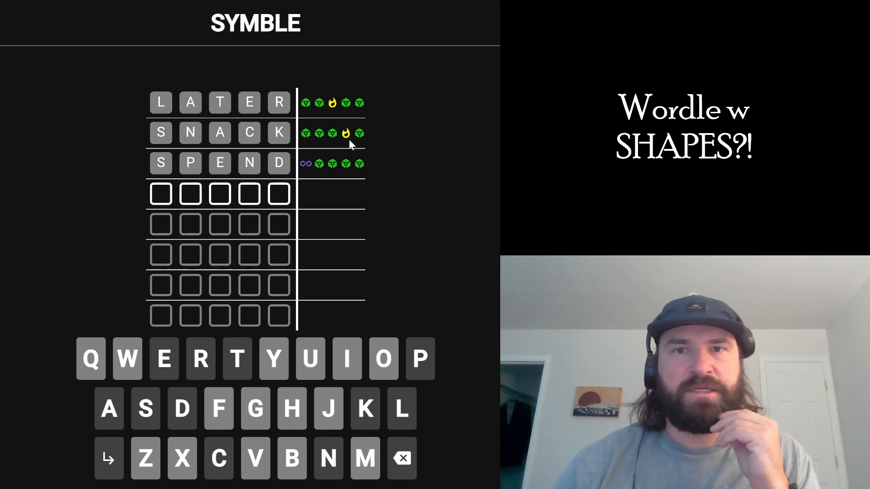
{"action": "mouse_move", "coordinate": [248, 139]}
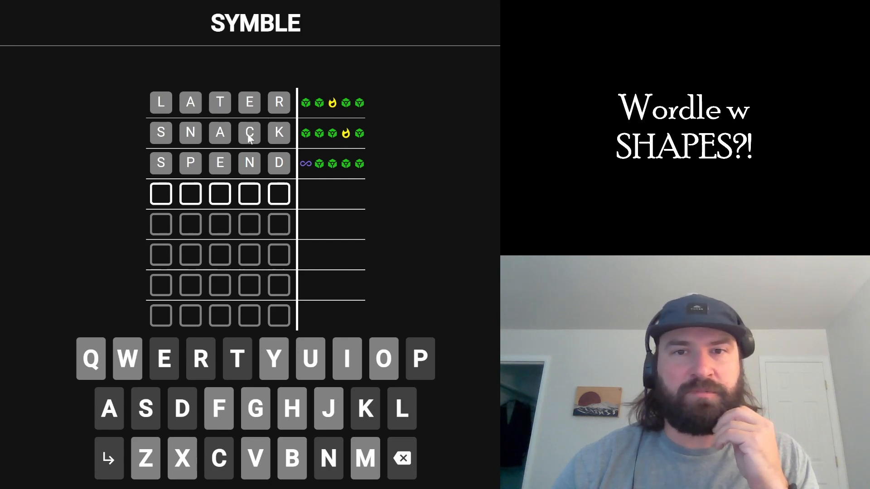
{"action": "mouse_move", "coordinate": [181, 184]}
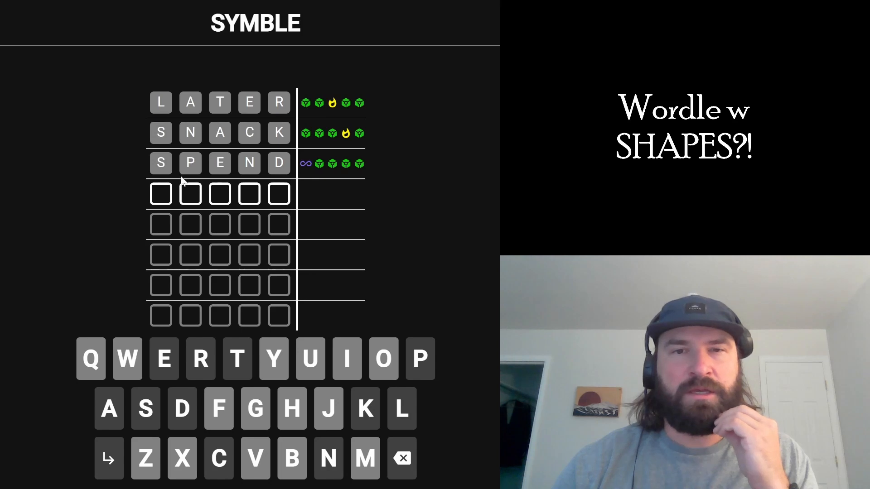
{"action": "mouse_move", "coordinate": [283, 175]}
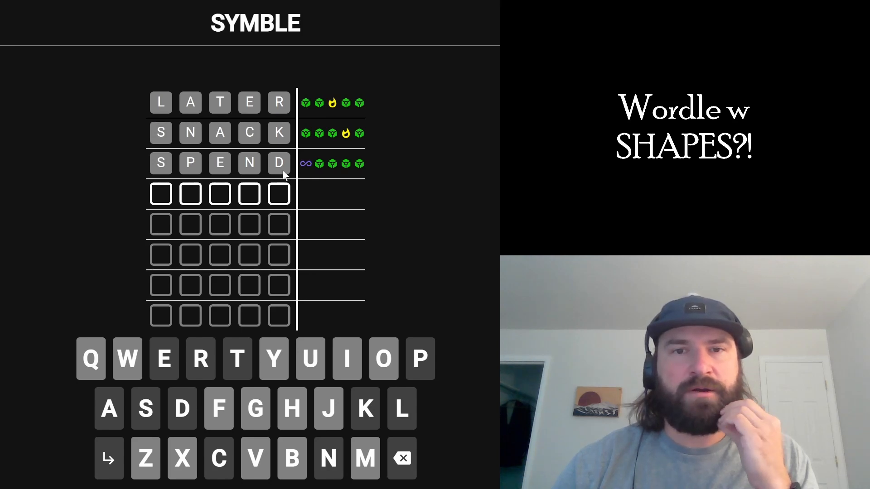
{"action": "mouse_move", "coordinate": [138, 188]}
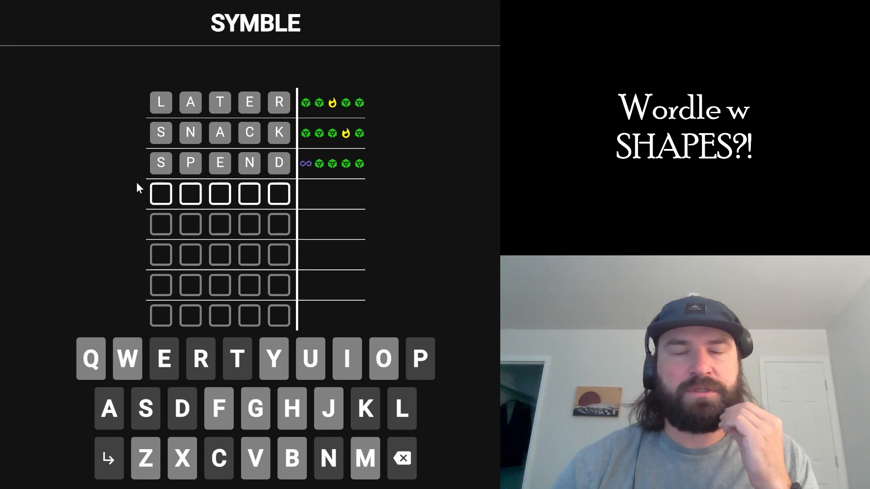
Enter the letters P, I, T to begin the fourth guess
{"action": "type", "text": "PIT"}
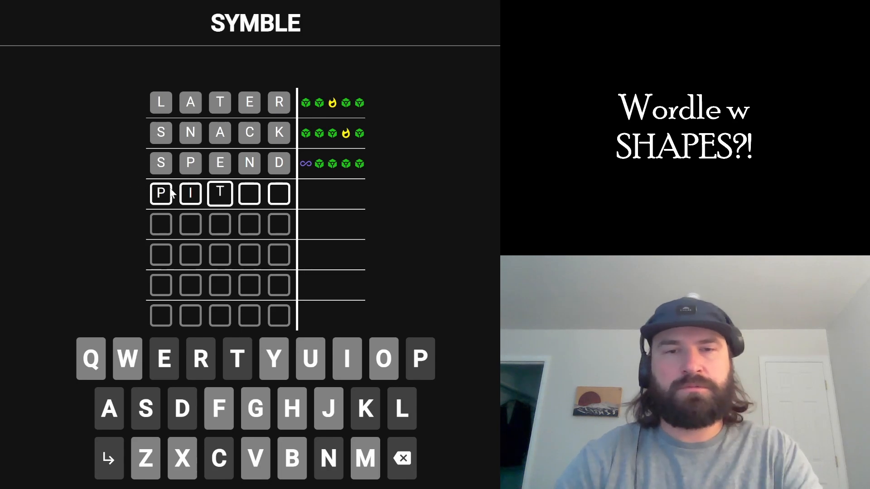